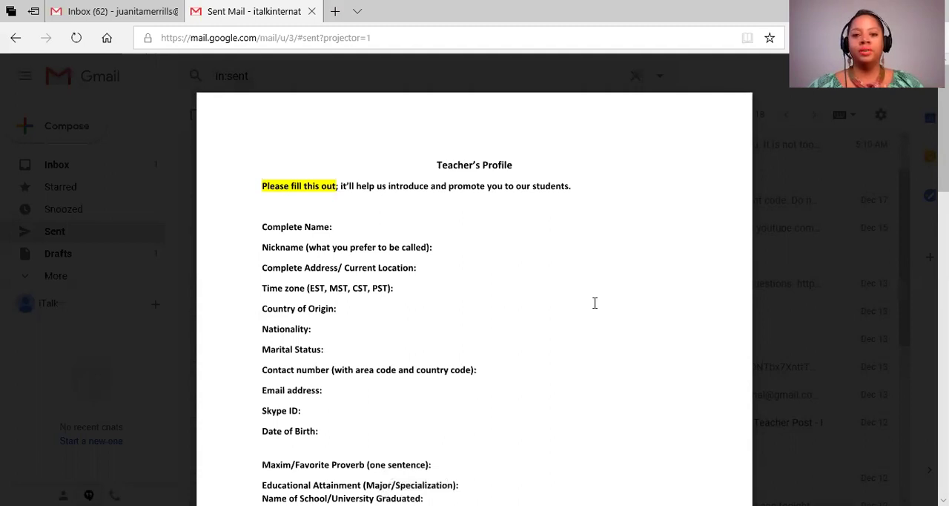
mouse_move(317, 161)
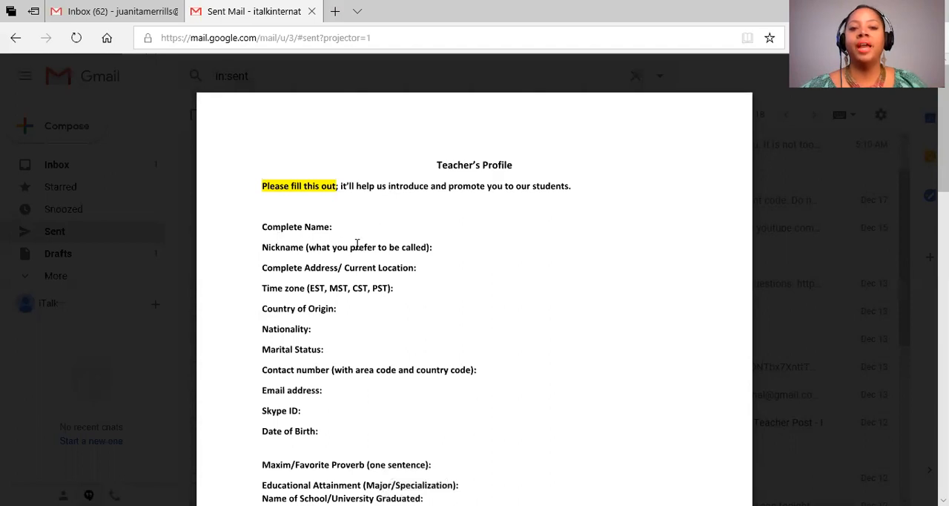
mouse_move(342, 312)
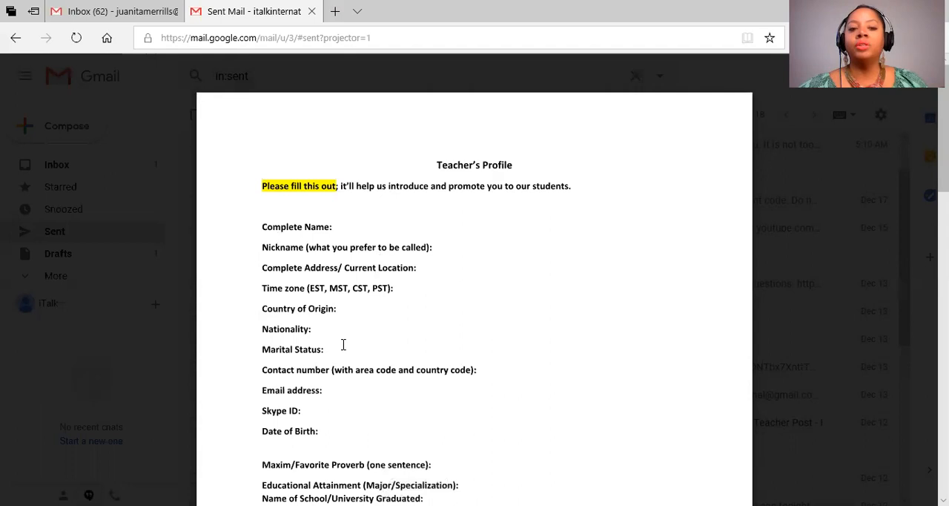
mouse_move(346, 431)
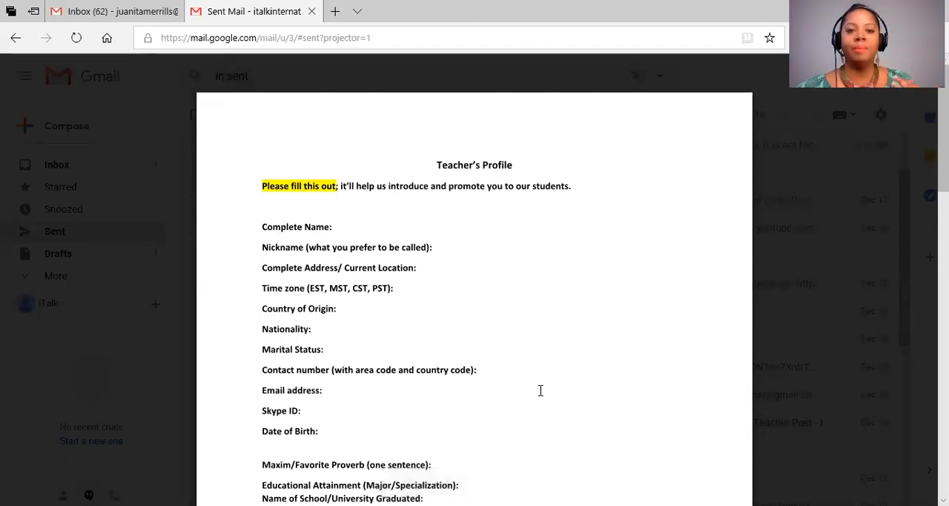
scroll("down", 3)
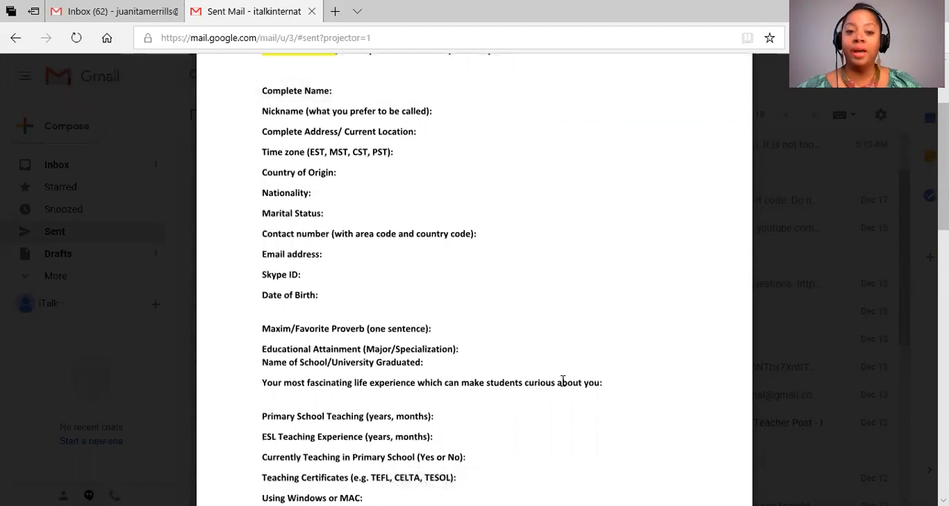
scroll("down", 3)
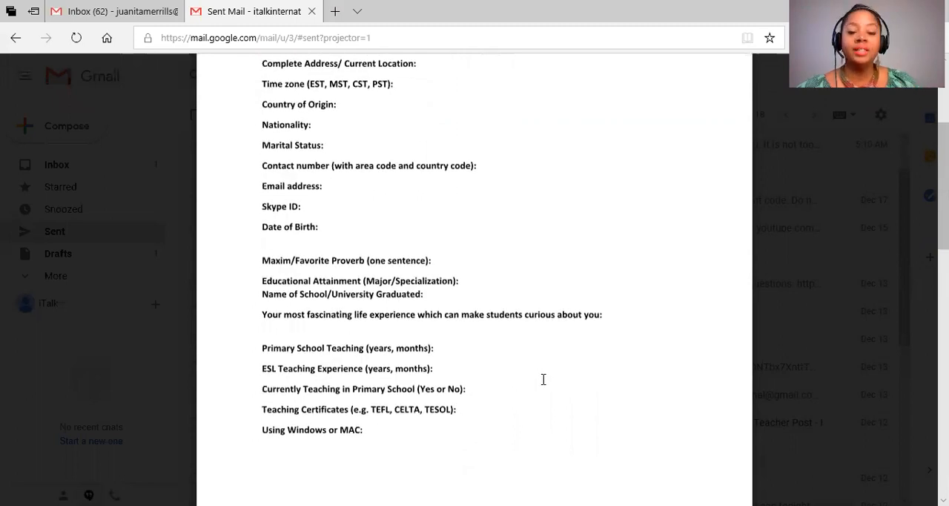
mouse_move(528, 378)
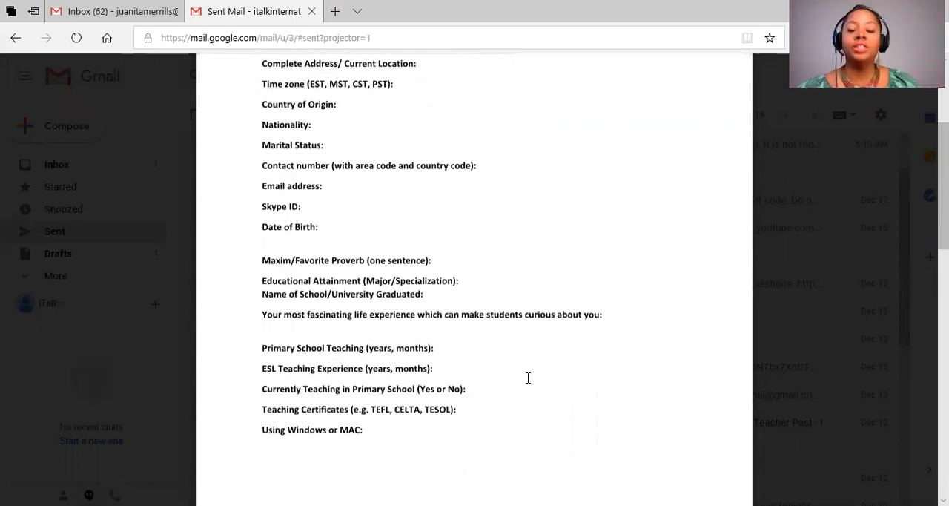
scroll("down", 3)
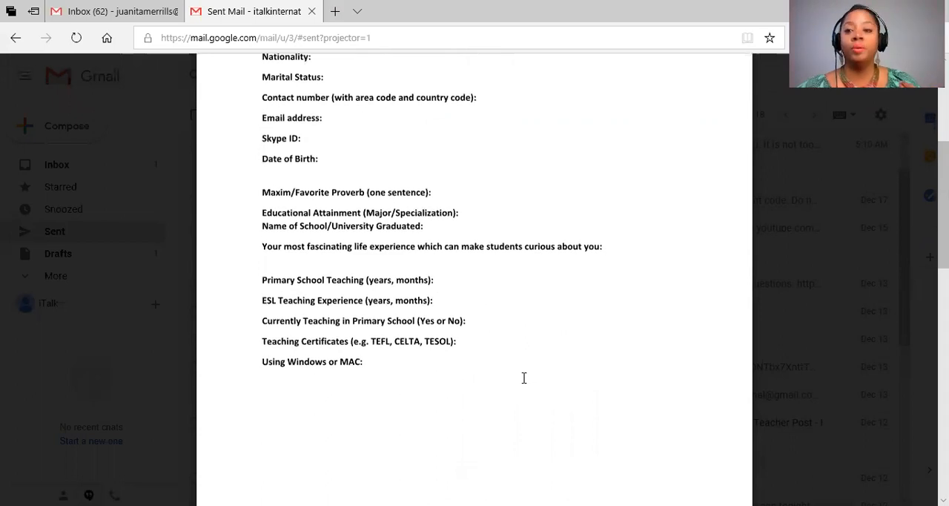
scroll("up", 3)
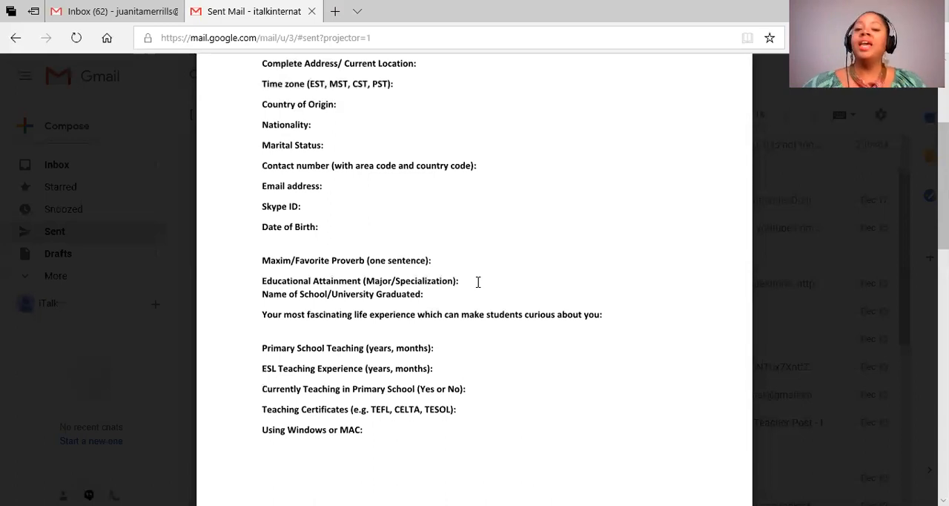
scroll("down", 3)
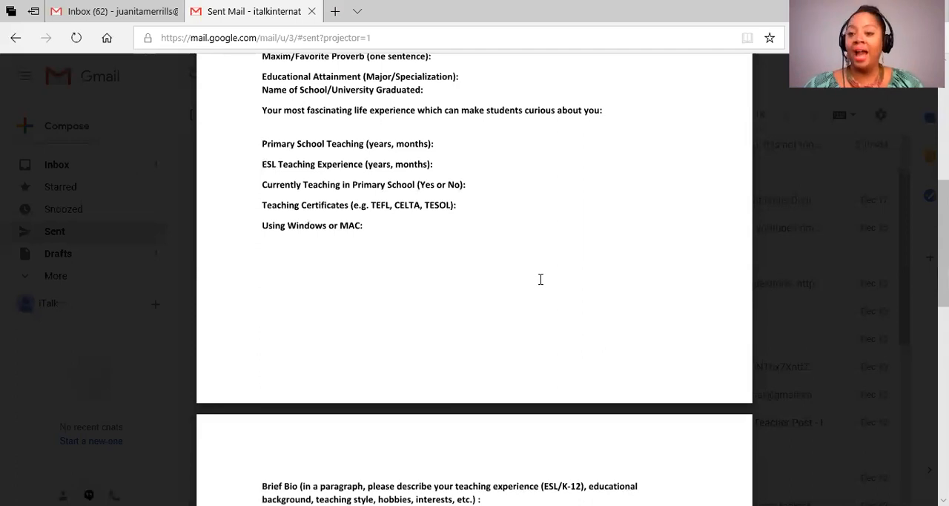
scroll("down", 3)
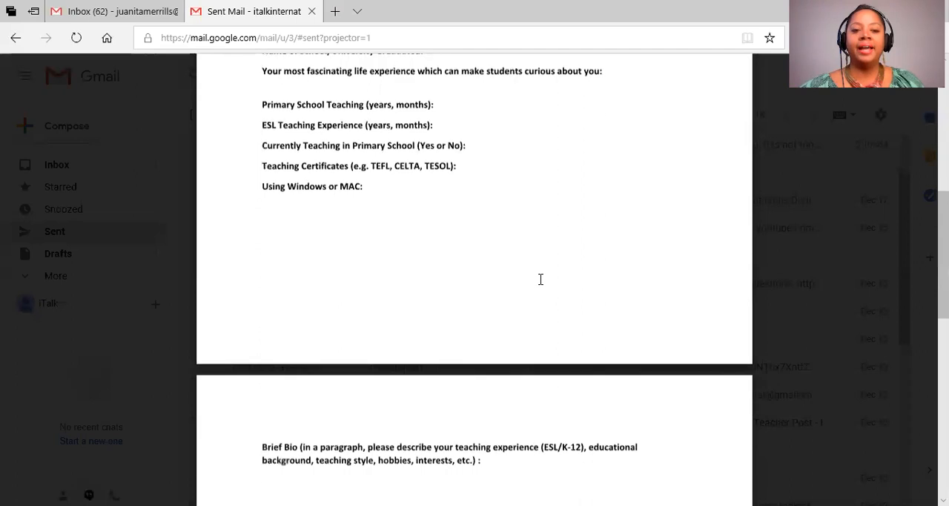
scroll("down", 3)
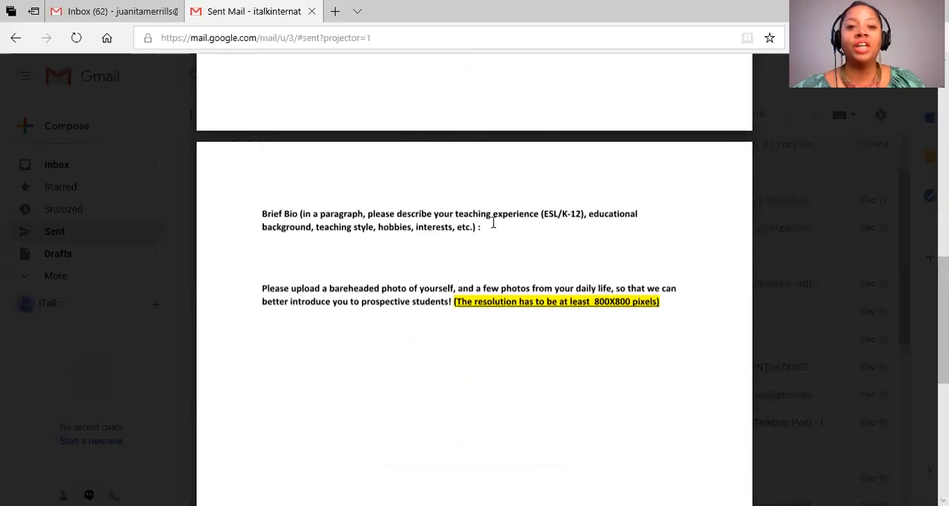
mouse_move(386, 230)
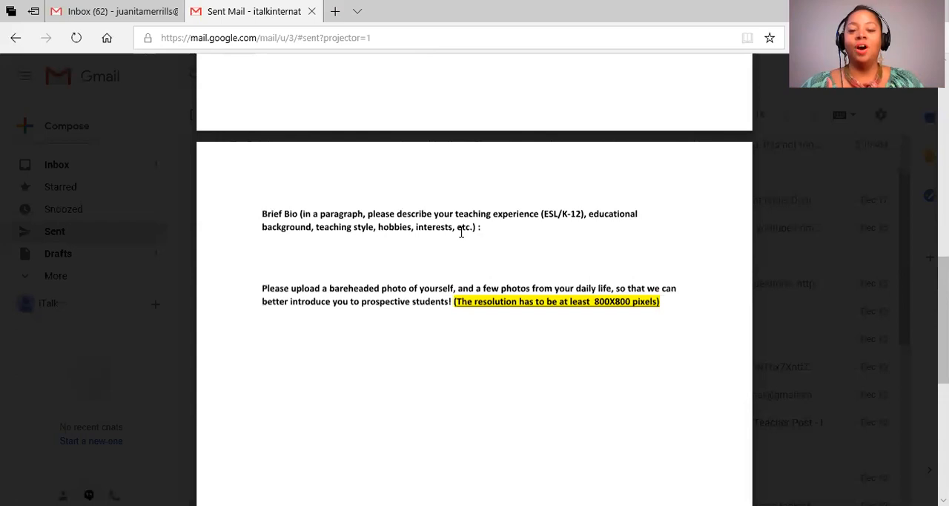
mouse_move(522, 332)
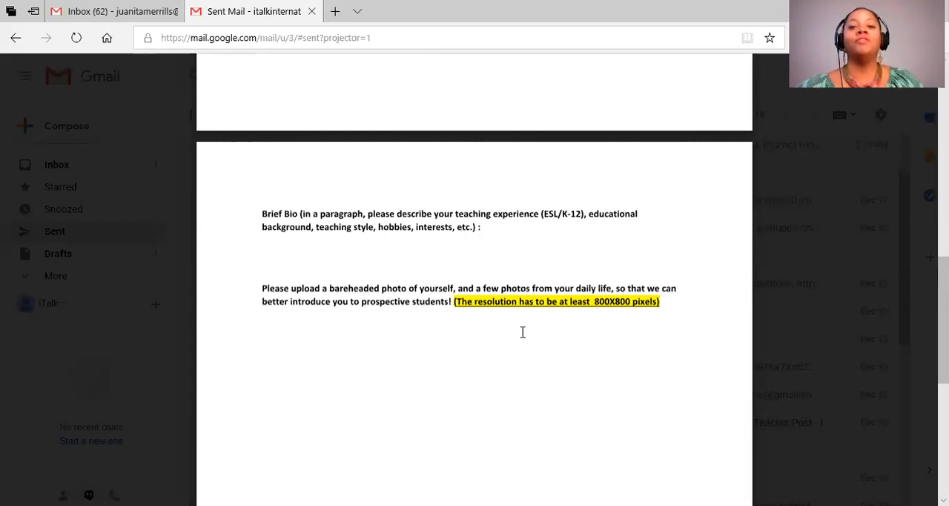
mouse_move(606, 409)
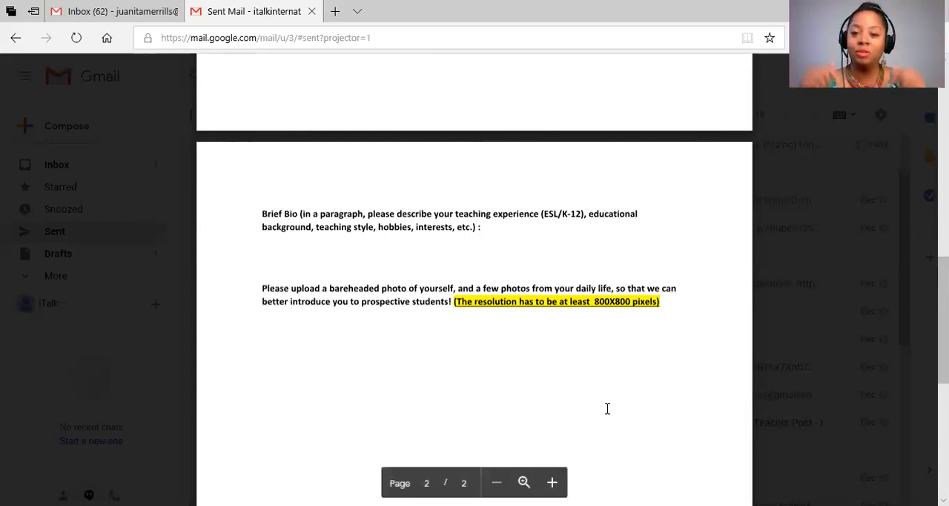